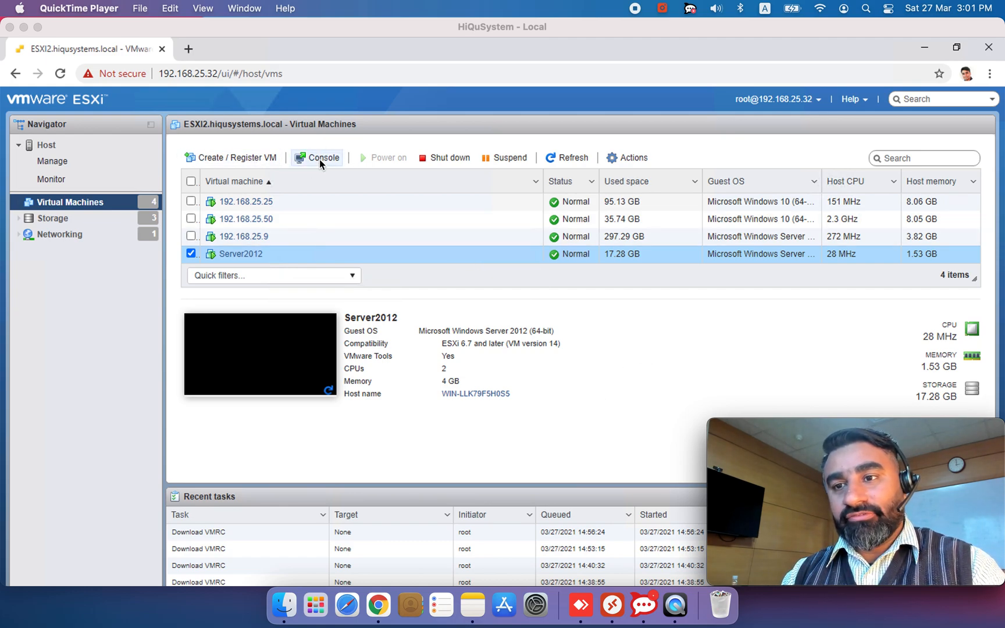
- Open the Console dropdown for the Server2012 virtual machine
click(320, 158)
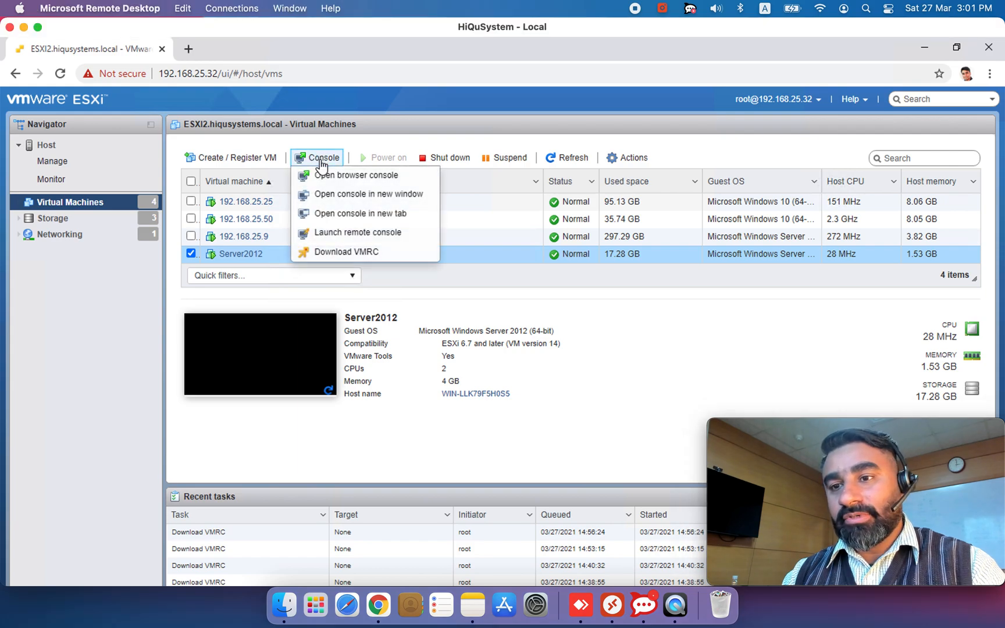
mouse_move(395, 251)
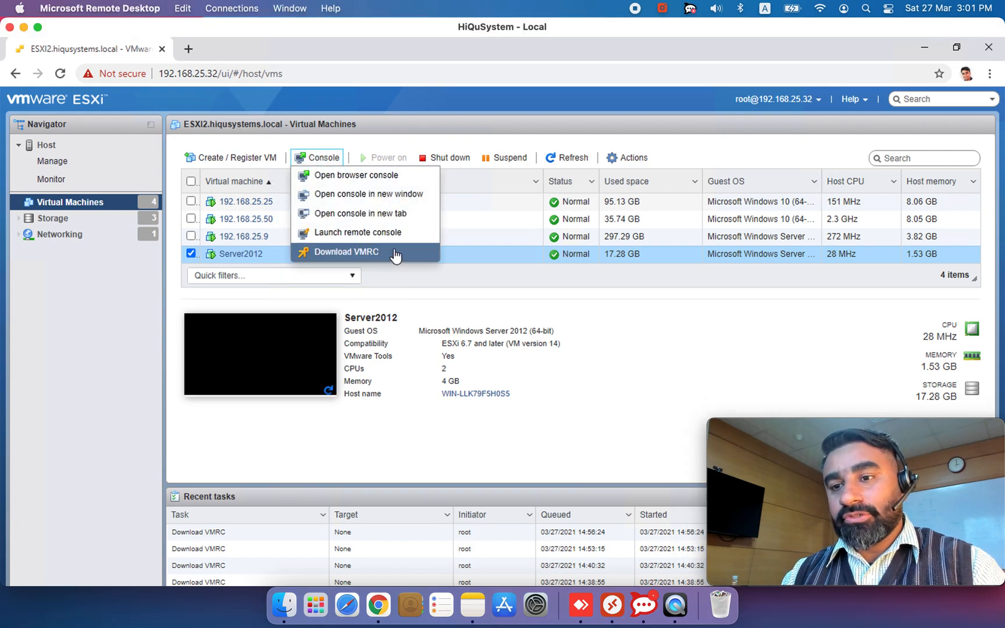
- Choose Download VMRC and download VMware Remote Console 12.0.0 for Windows
click(345, 251)
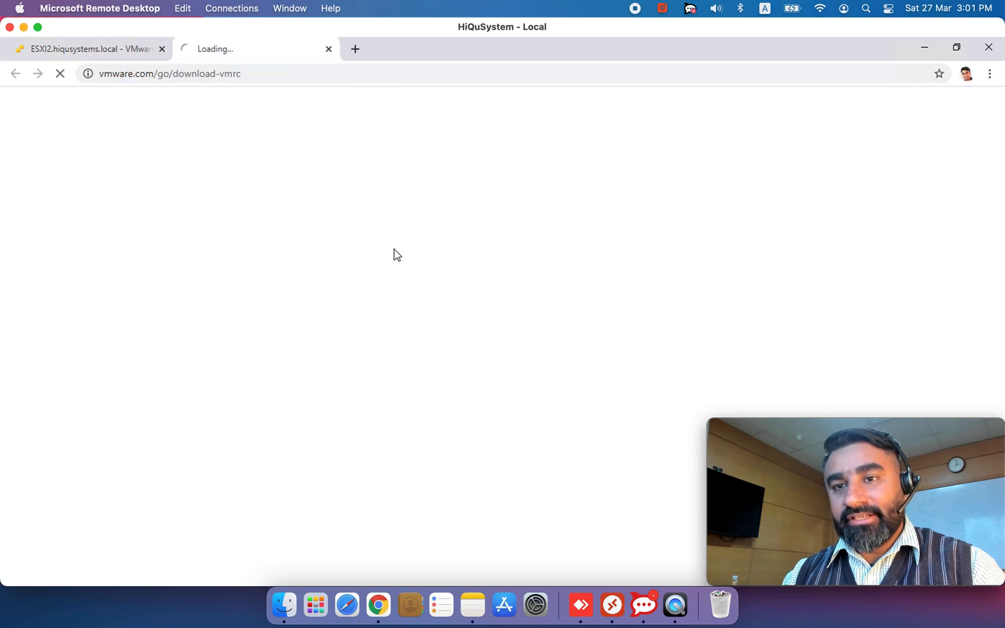
mouse_move(356, 197)
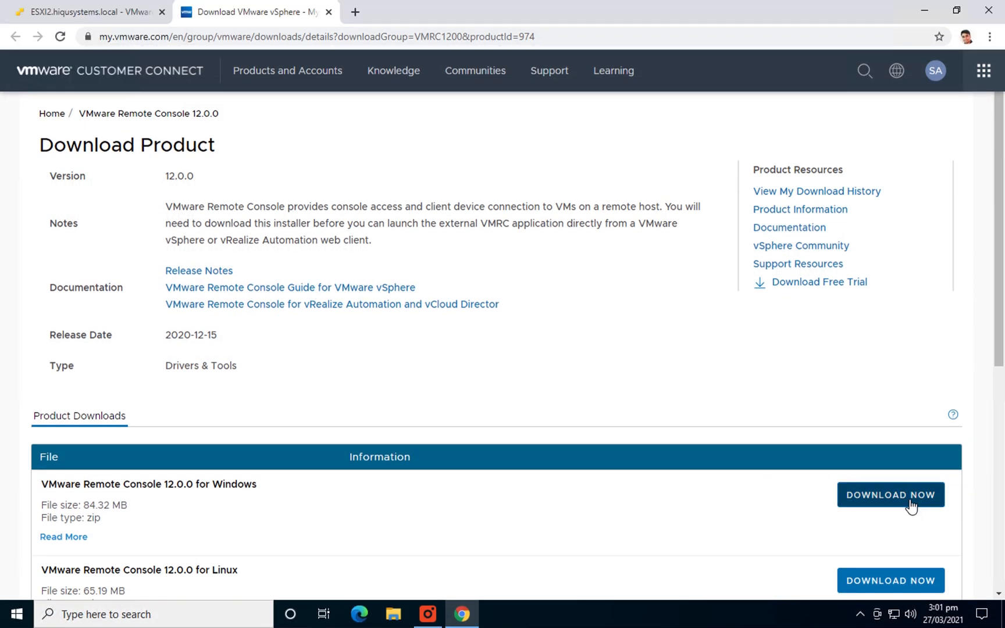
click(889, 494)
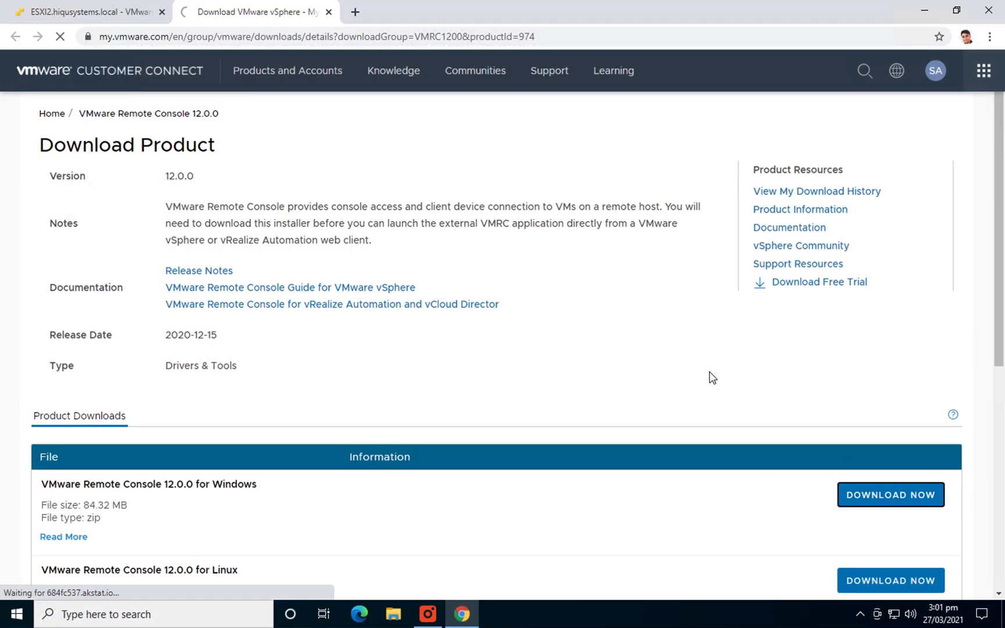
click(890, 494)
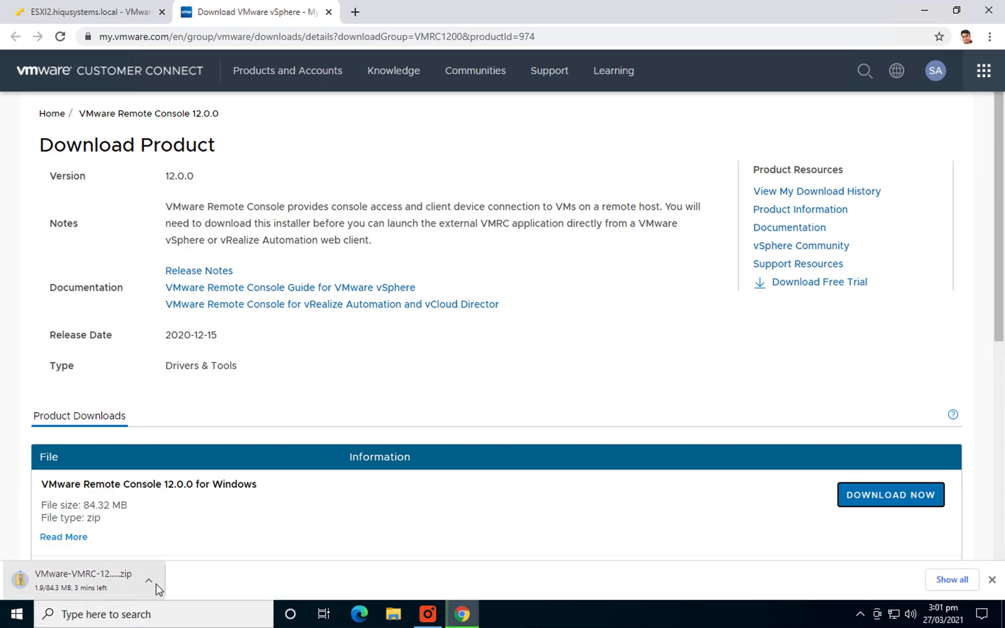
mouse_move(196, 582)
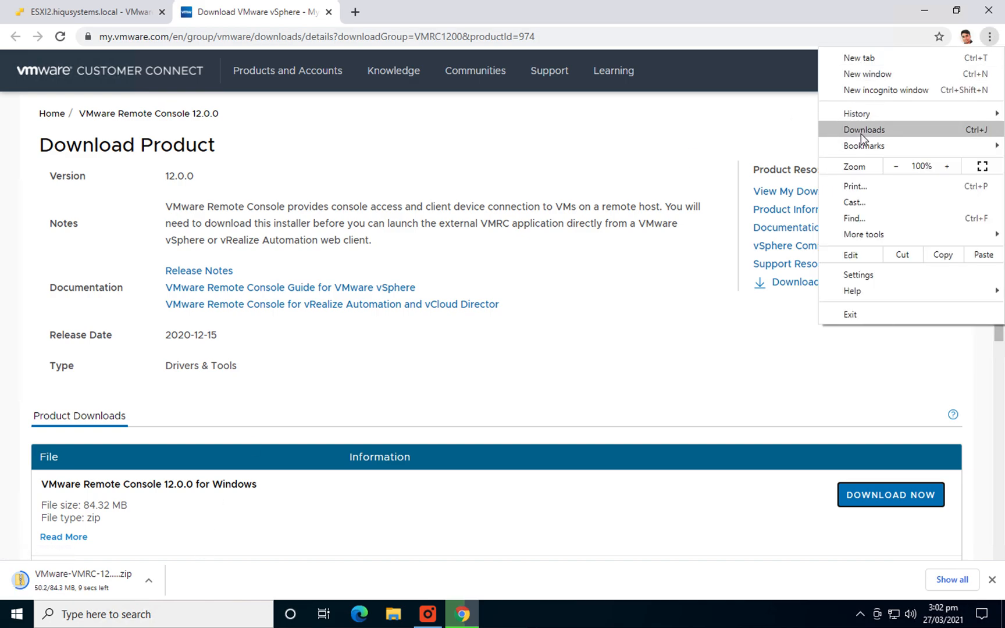
- Reveal VMware-VMRC-12.0.0-17287072.zip in Downloads from Chrome's downloads list
click(864, 130)
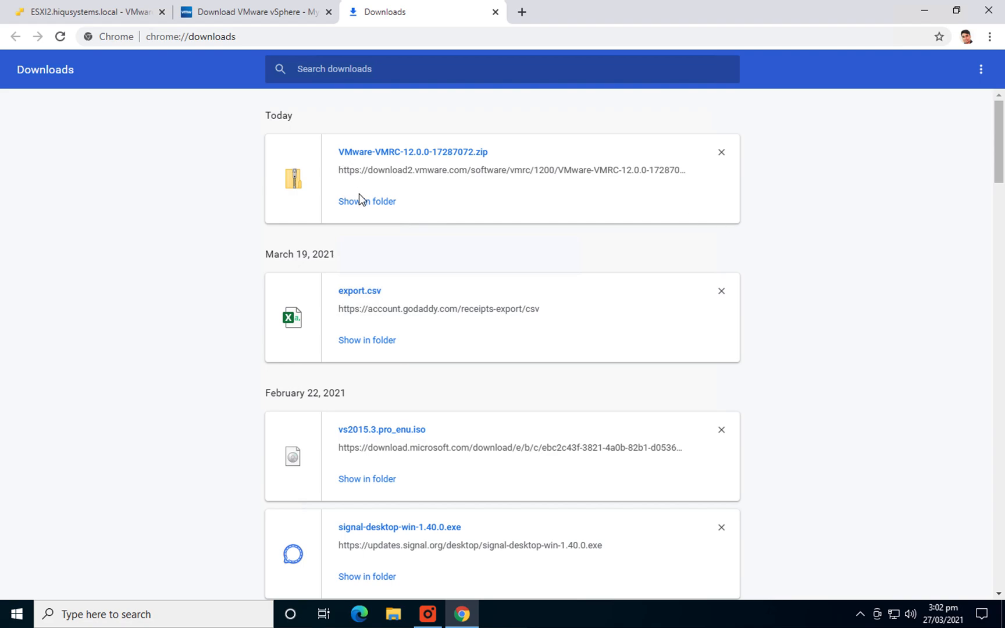
click(366, 201)
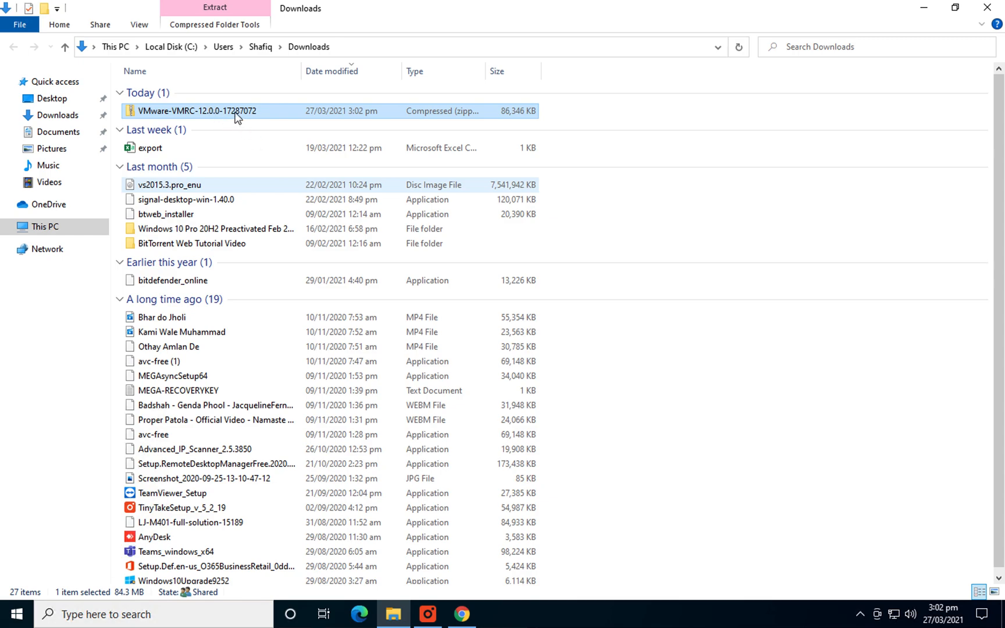
- Open the VMRC zip and run the VMware-VMRC-12.0.0-17287072 installer
double_click(199, 111)
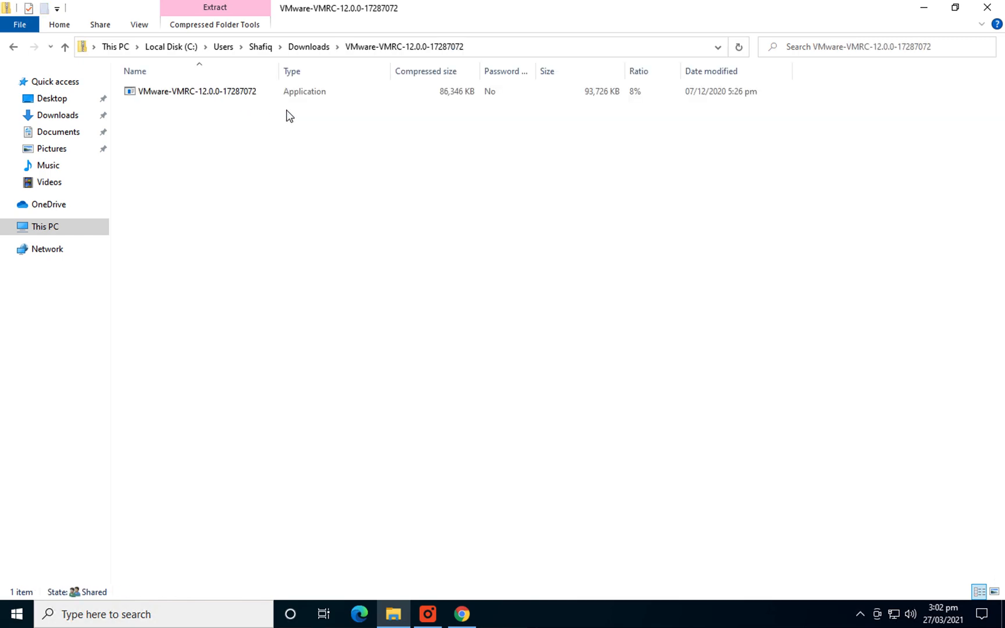
click(197, 90)
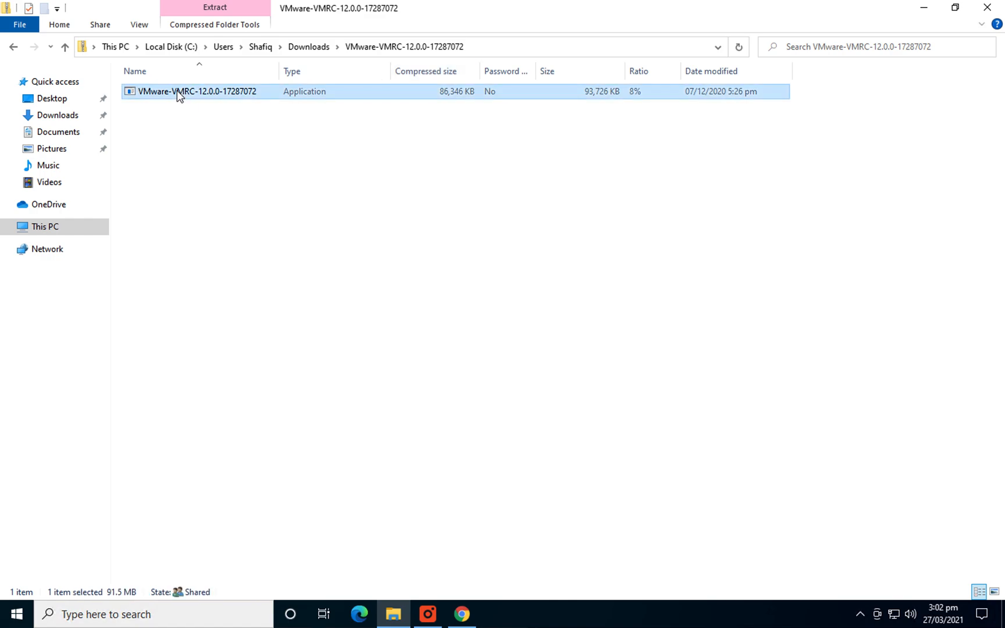
mouse_move(251, 196)
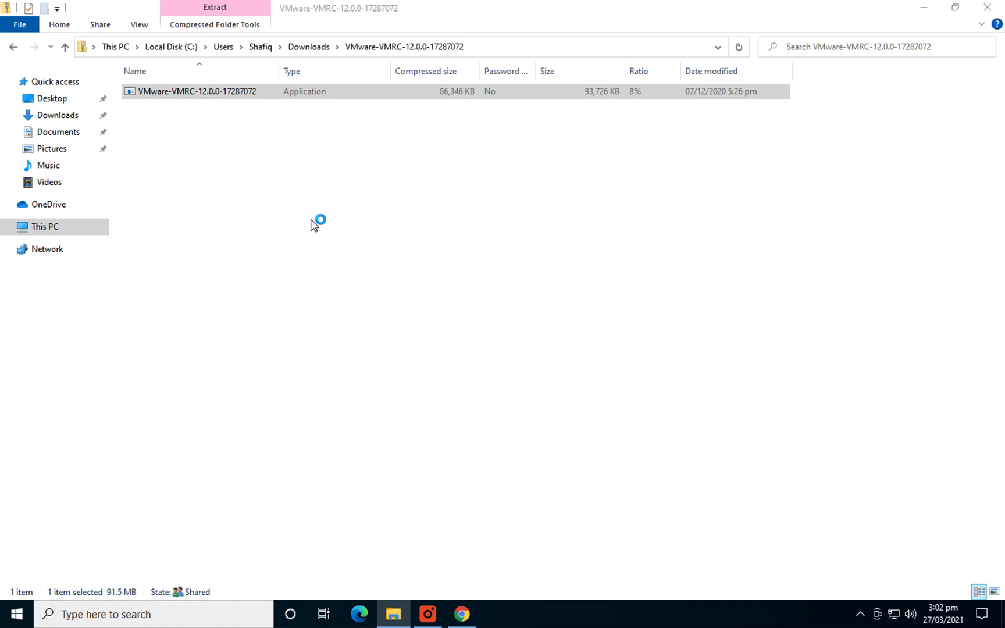
double_click(197, 91)
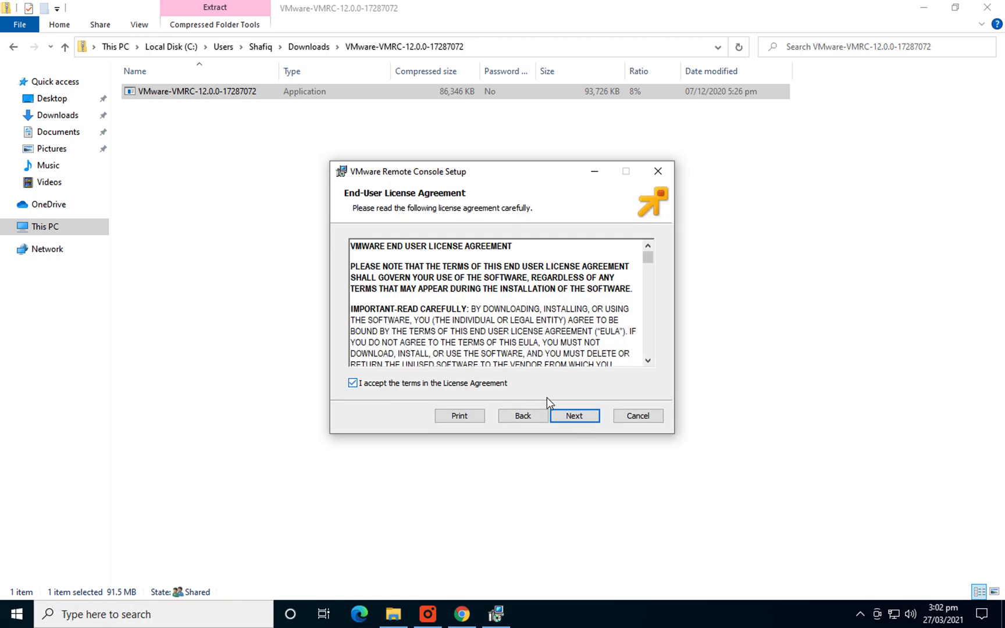
- Install Remote Console to the default folder, opting out of the improvement program
click(574, 415)
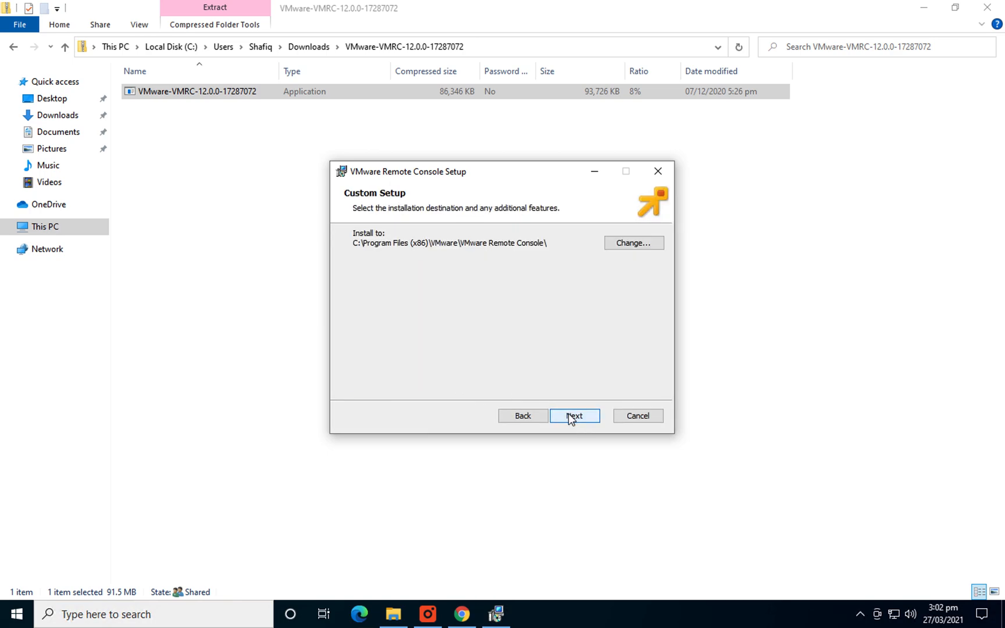
click(573, 415)
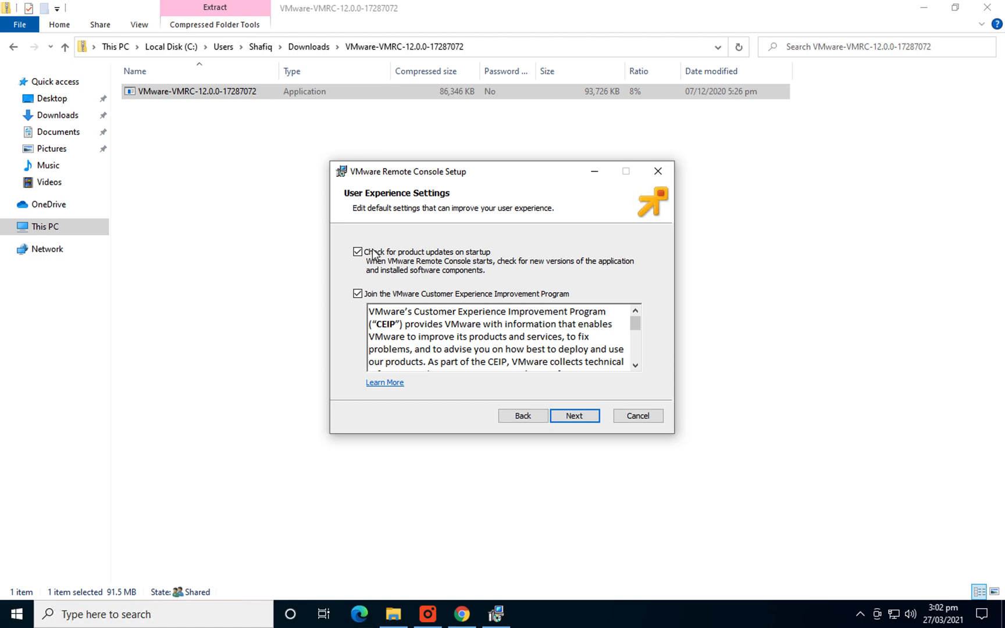
click(358, 252)
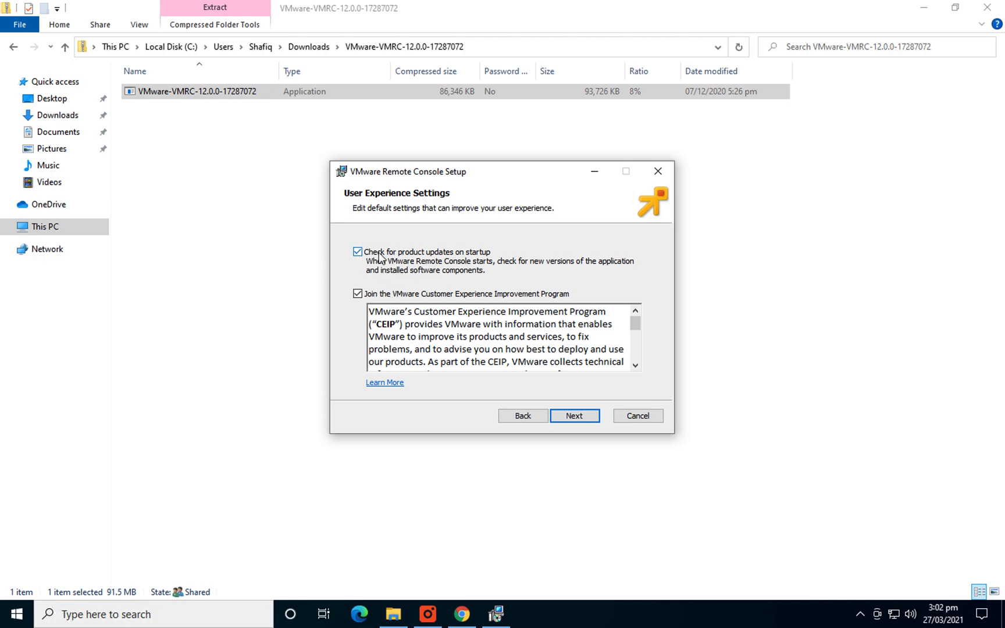
mouse_move(419, 297)
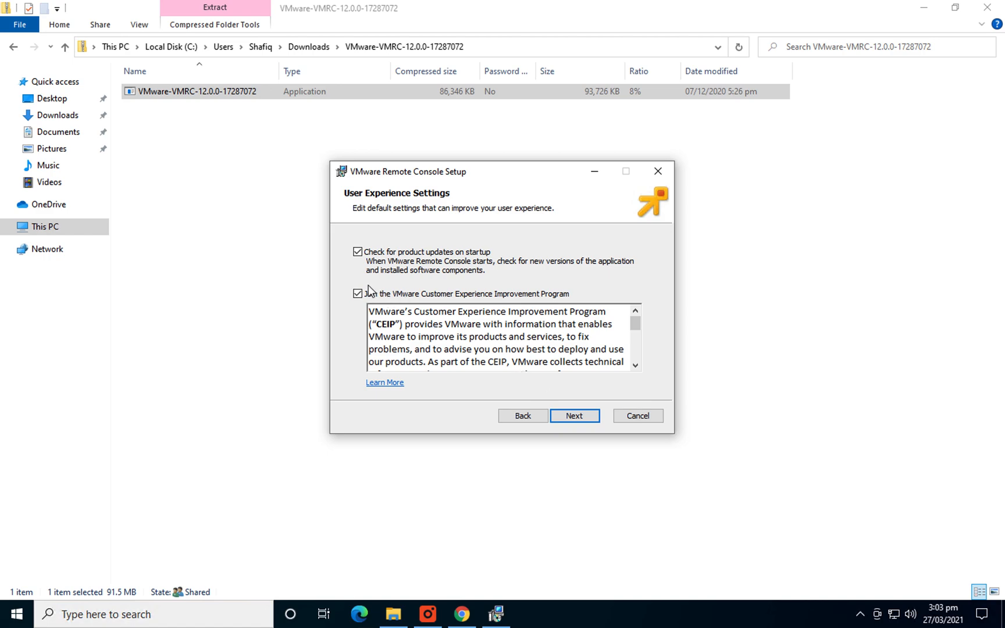
click(358, 294)
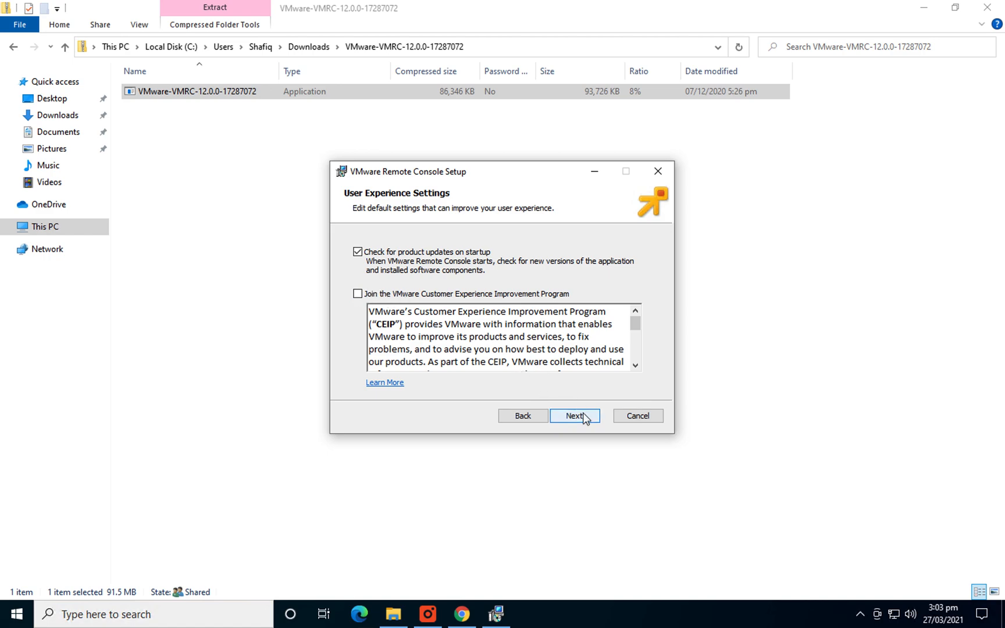
click(574, 415)
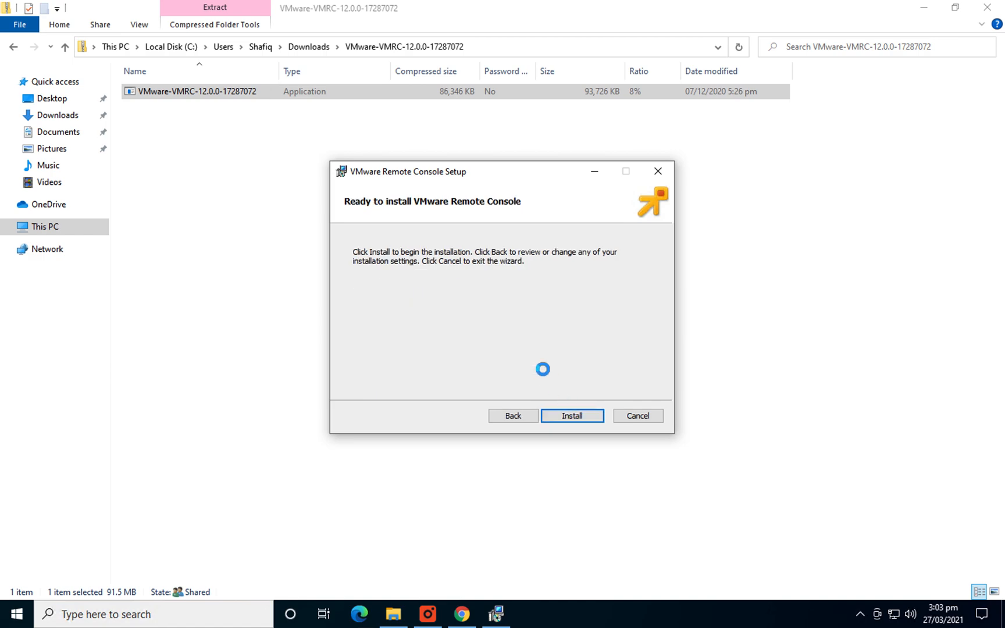
click(571, 415)
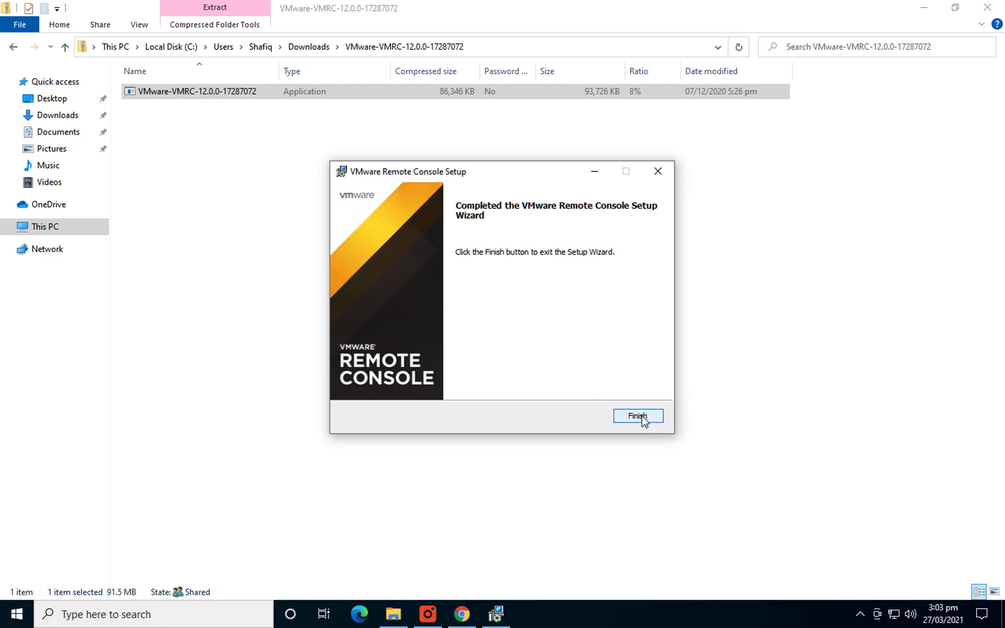
click(637, 415)
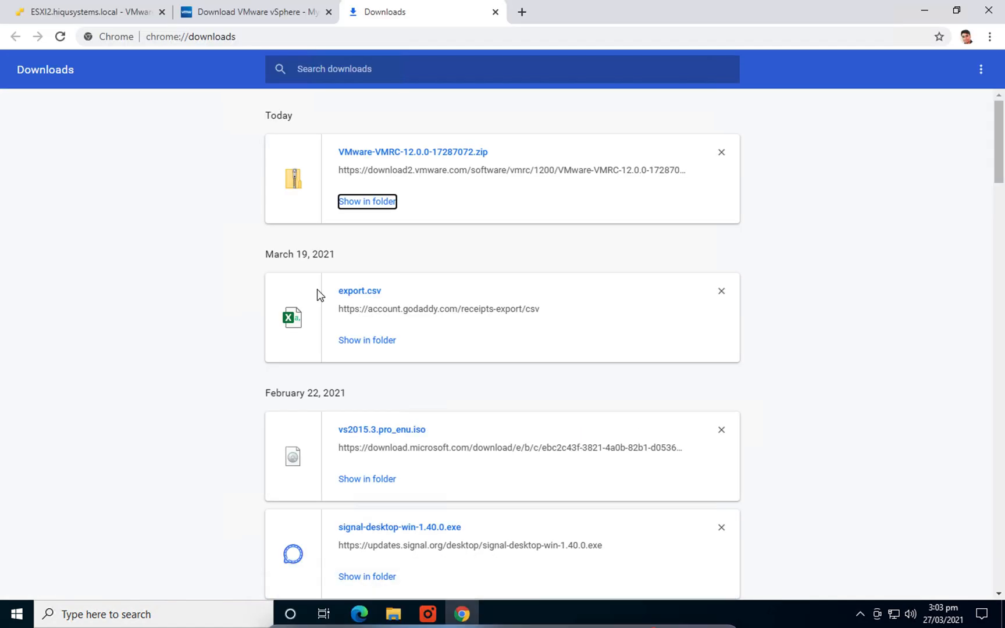
- Allow the browser to open VMware Remote Console and launch Server2012's remote console
click(89, 12)
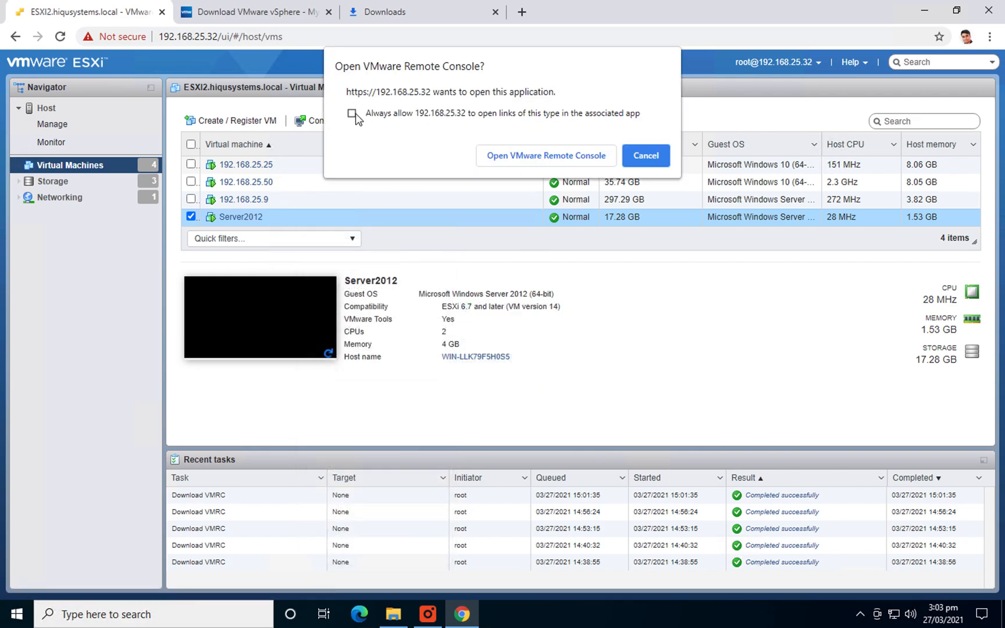
click(351, 114)
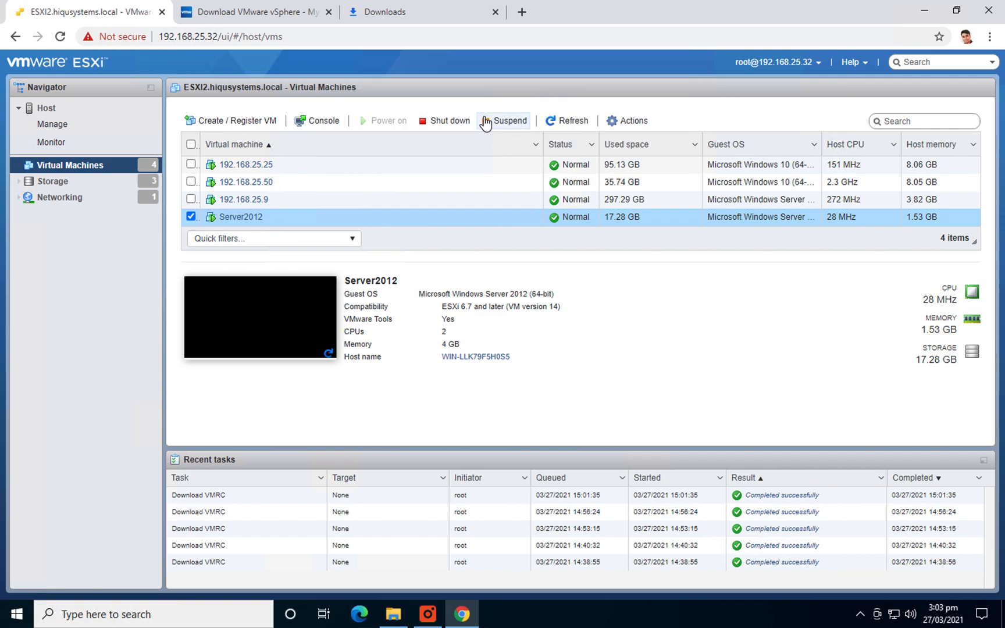
mouse_move(509, 282)
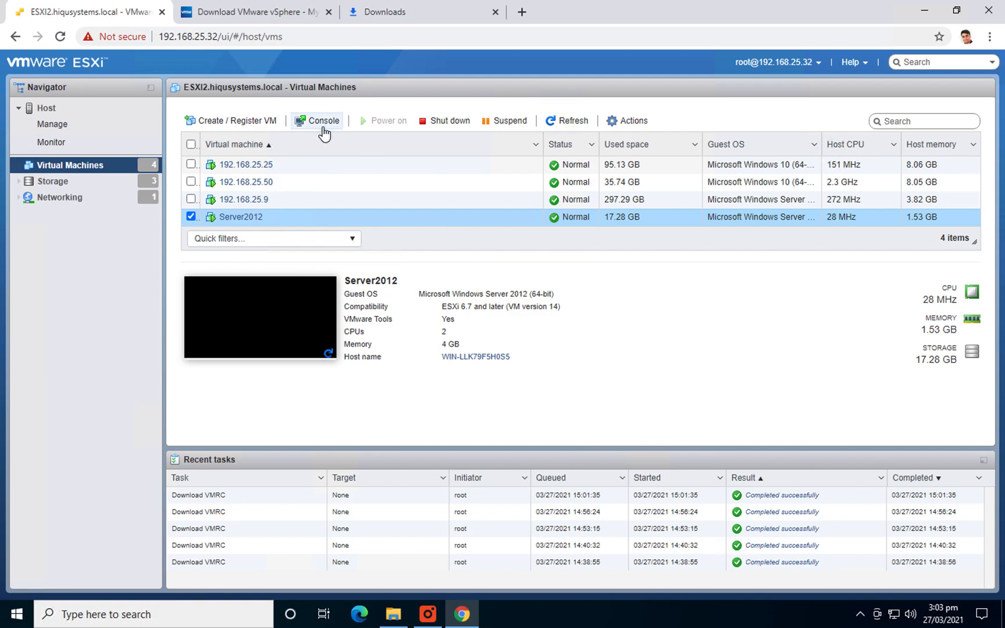
click(323, 121)
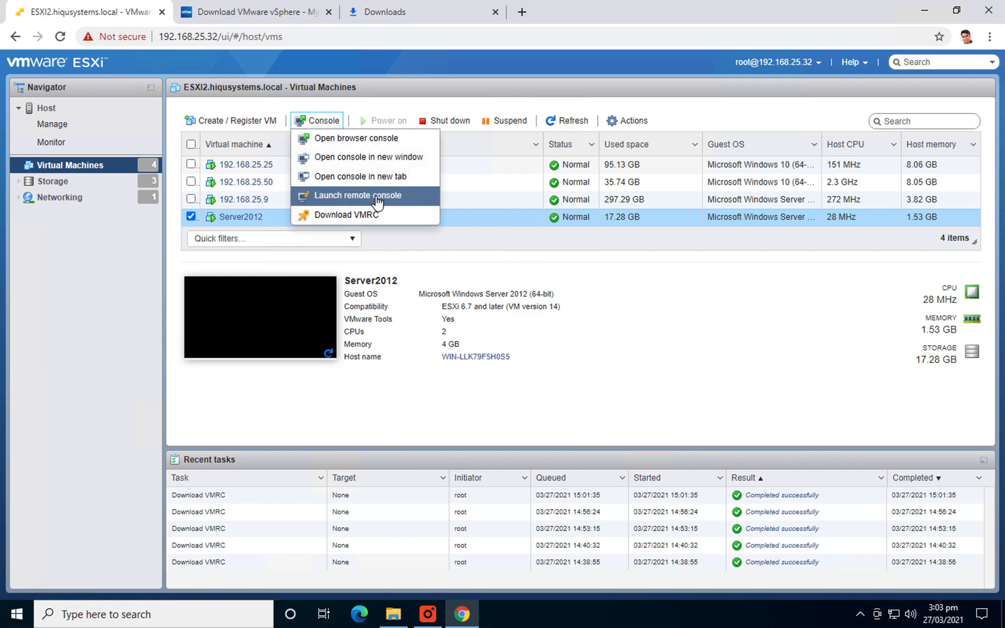
click(346, 214)
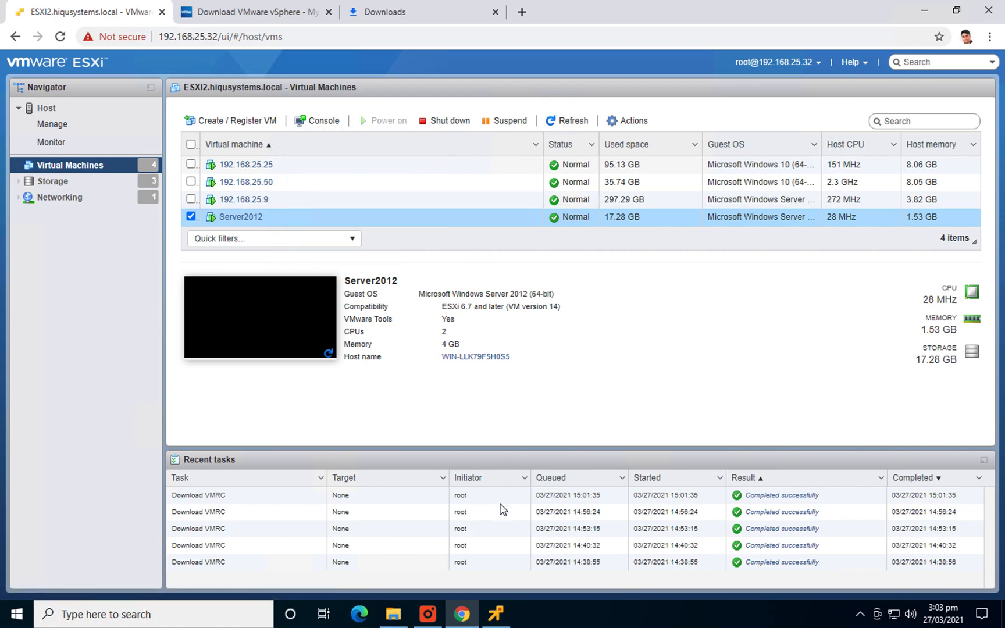